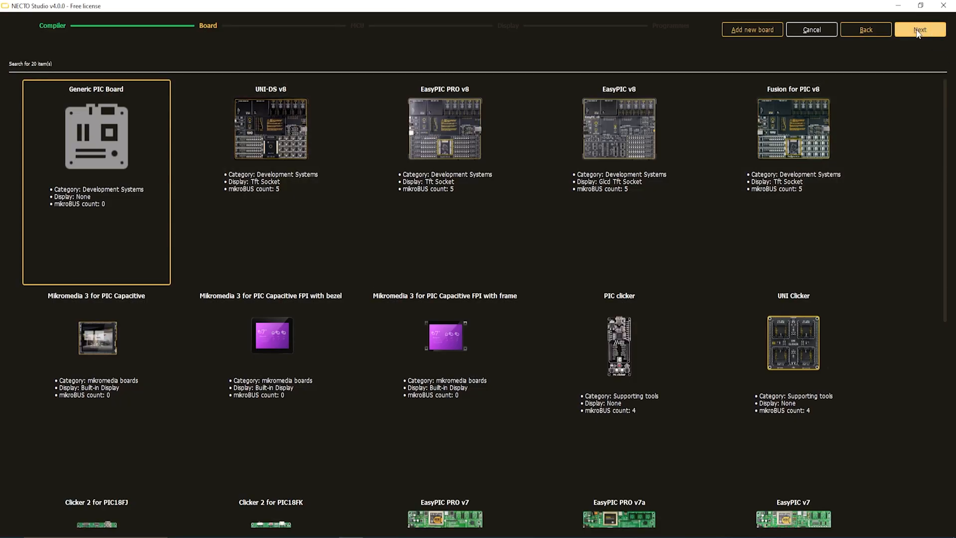
- Keep Generic PIC Board and choose the PIC18F47K42 40-pin PDIP microcontroller
left_click(920, 29)
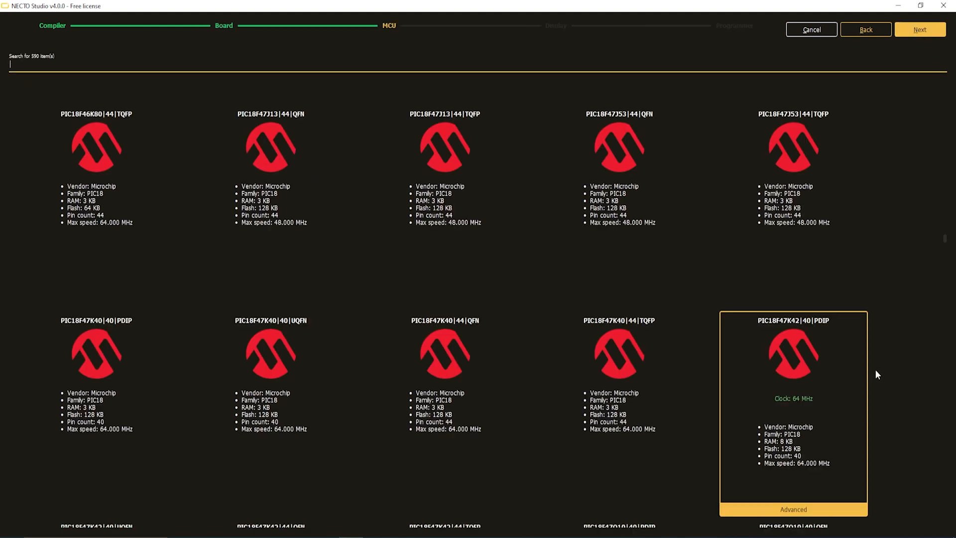
mouse_move(763, 331)
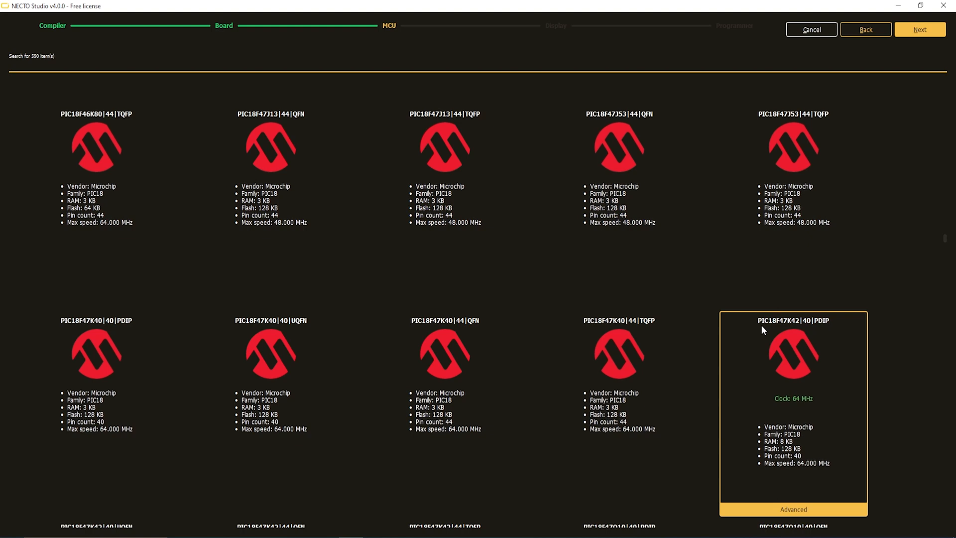
left_click(920, 29)
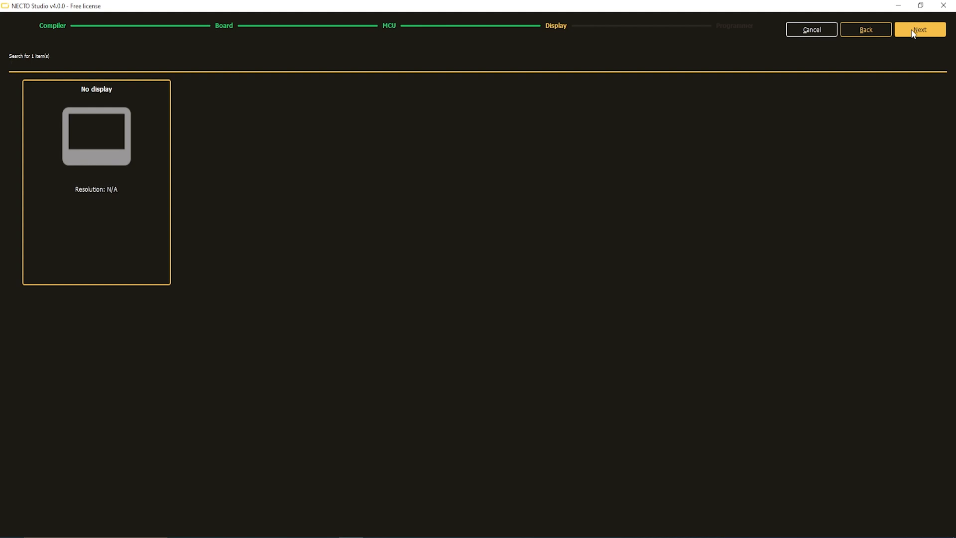
mouse_move(109, 101)
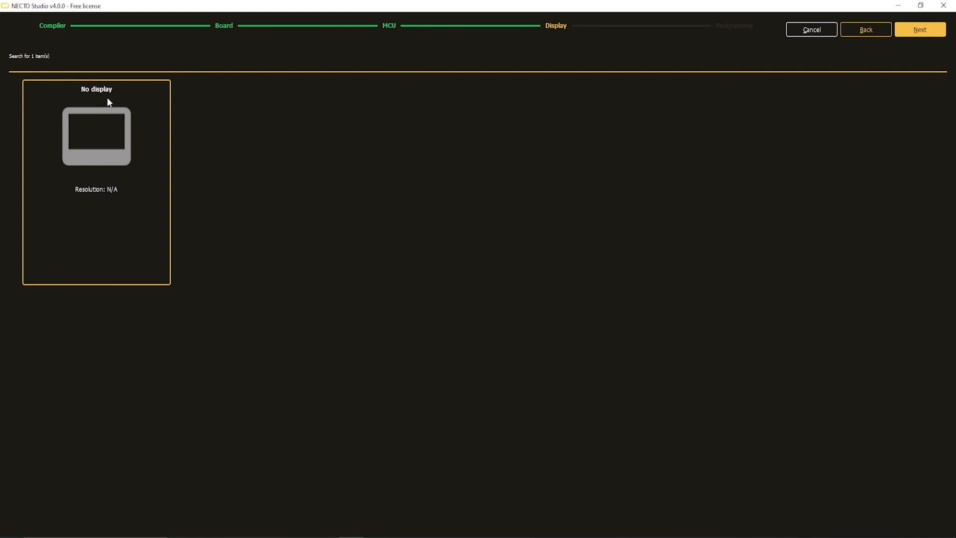